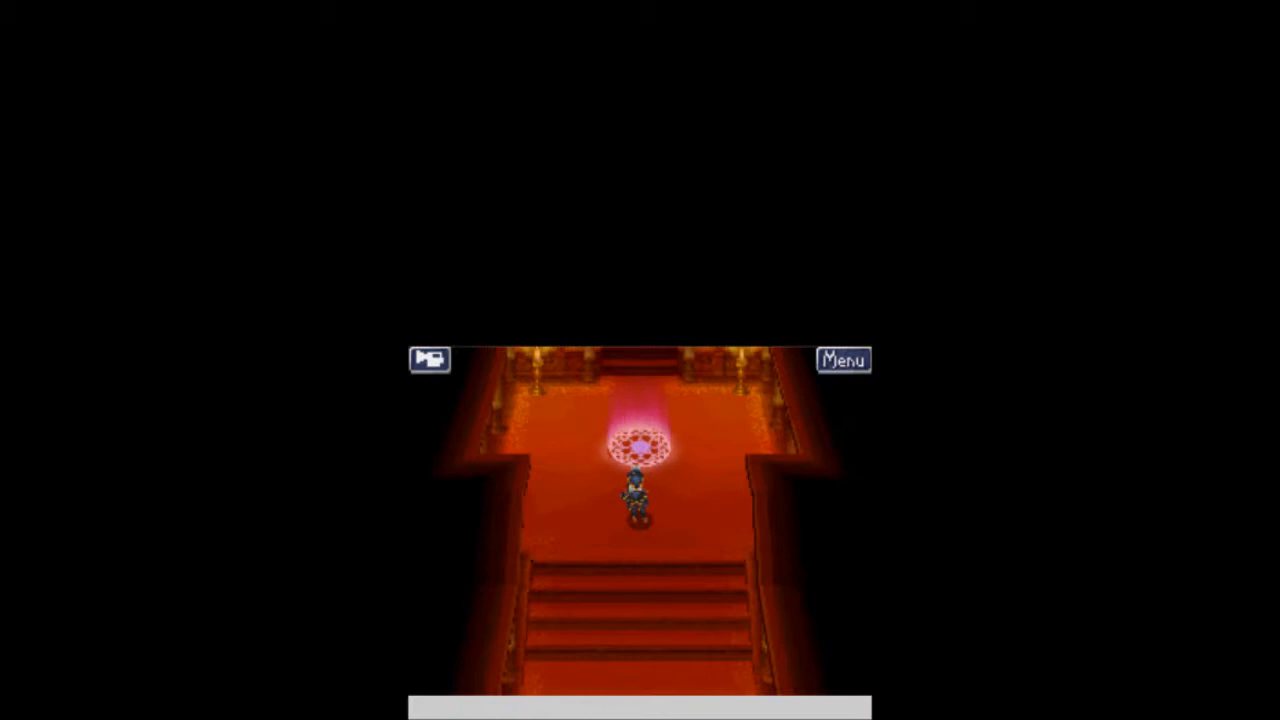
{"action": "left_click", "coordinate": [844, 360]}
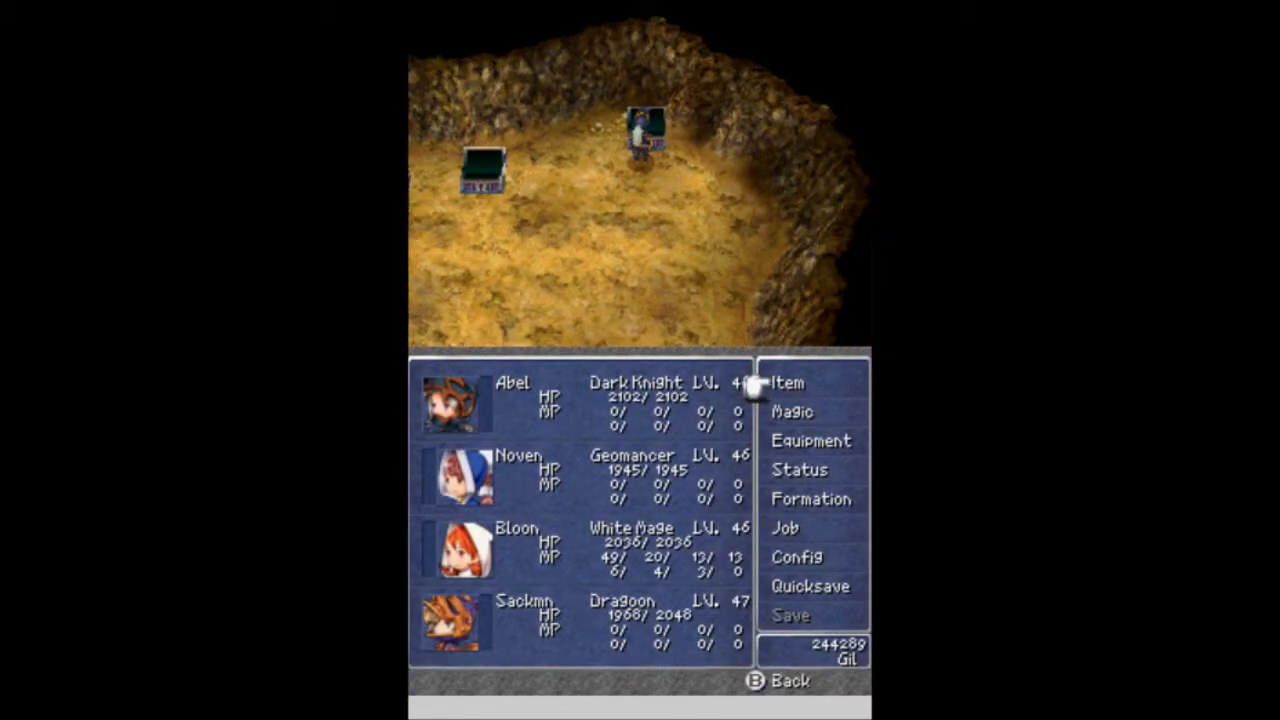
{"action": "left_click", "coordinate": [790, 384]}
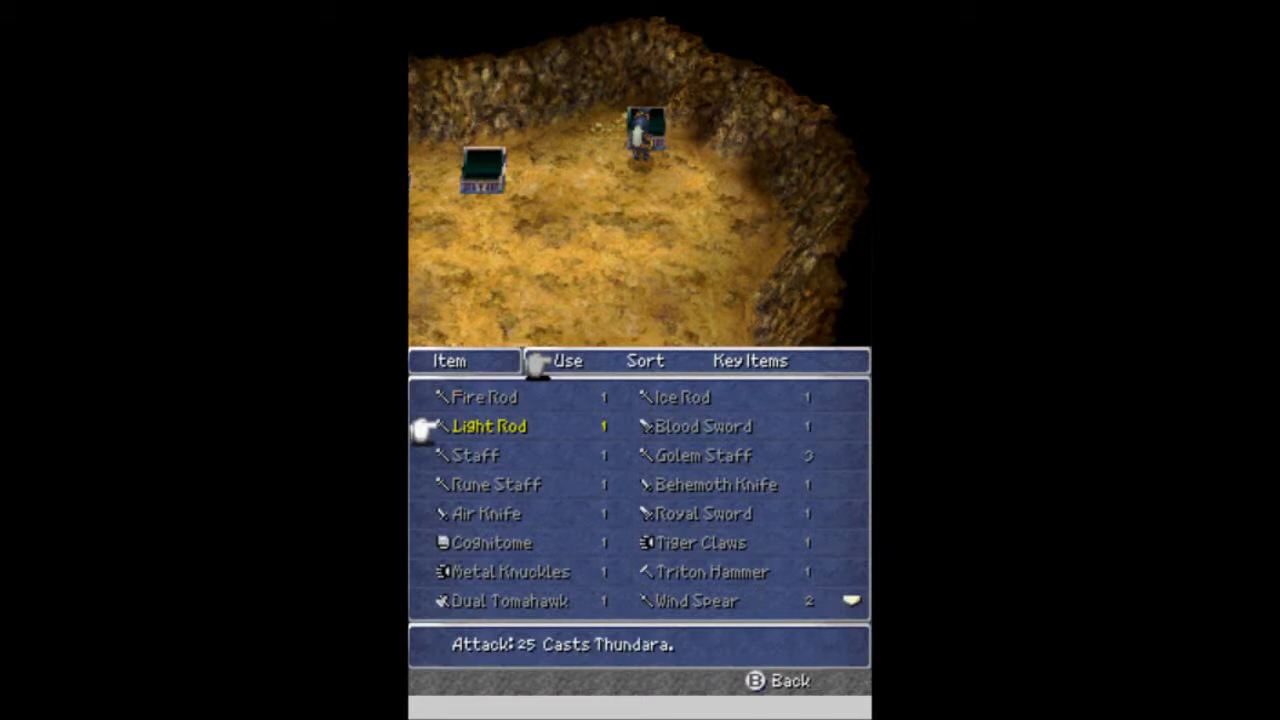
{"action": "scroll", "scroll_direction": "down", "scroll_amount": 3}
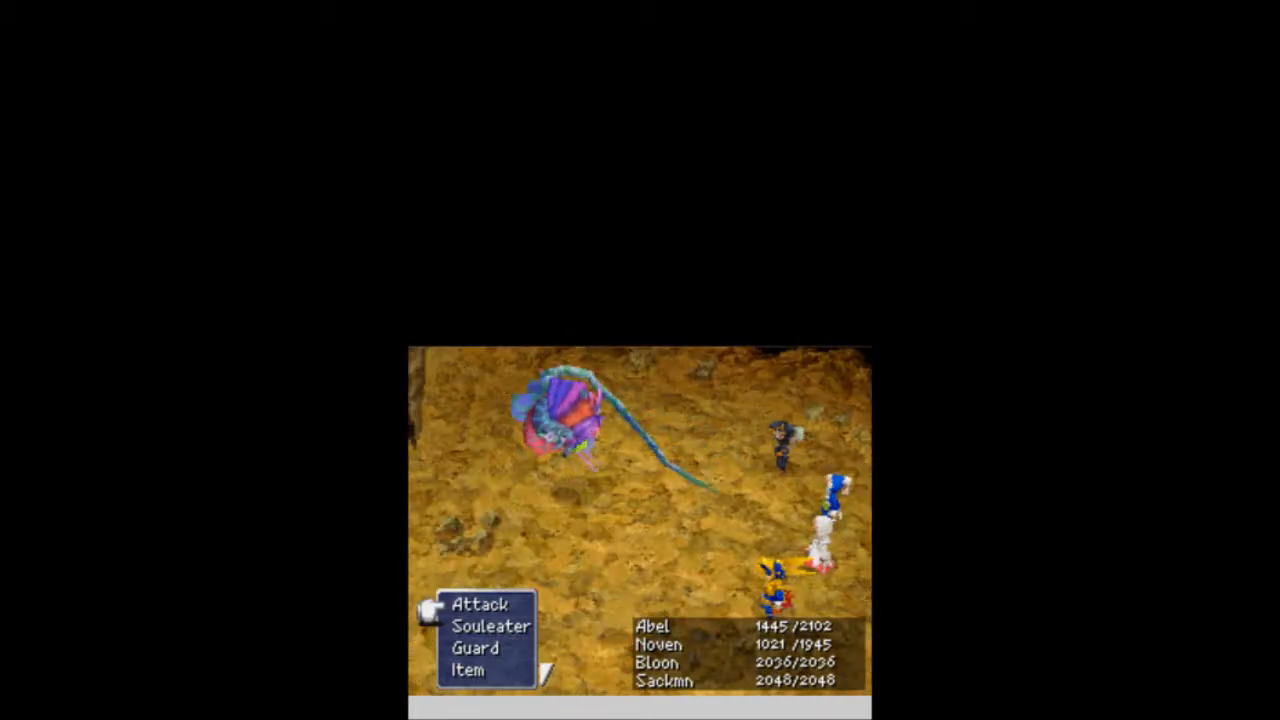
{"action": "key", "text": "down"}
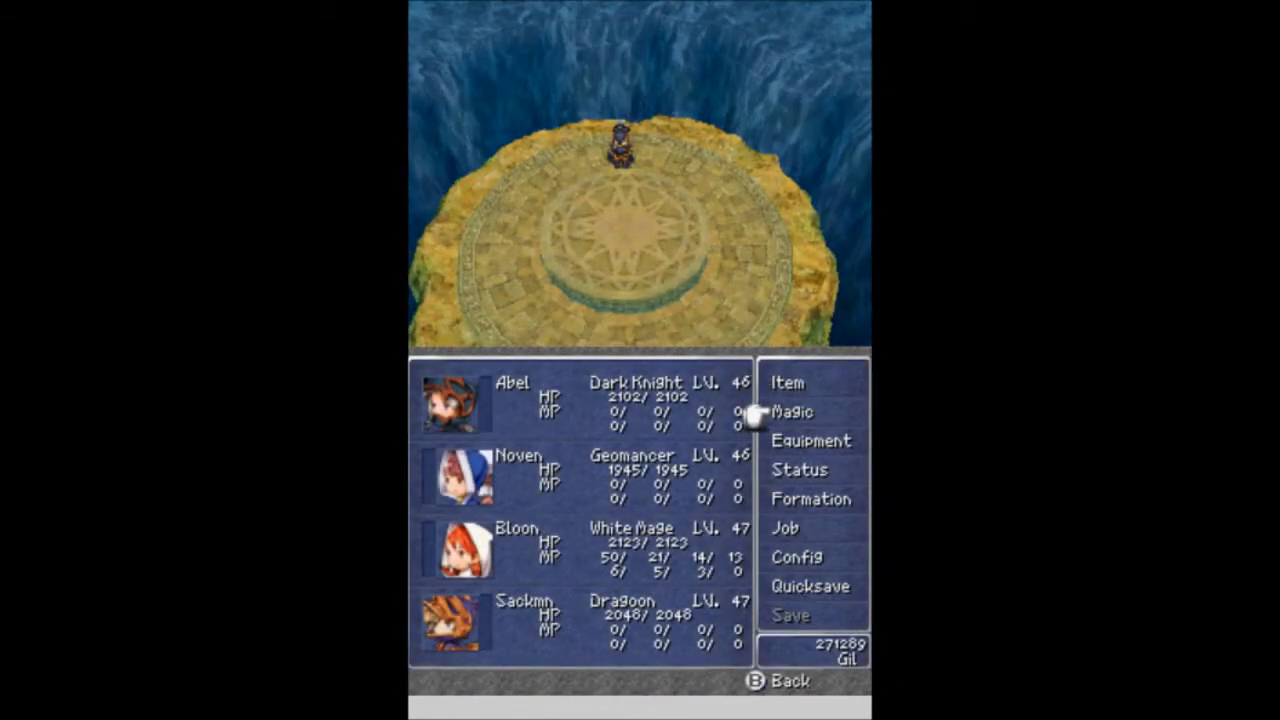
{"action": "left_click", "coordinate": [792, 412]}
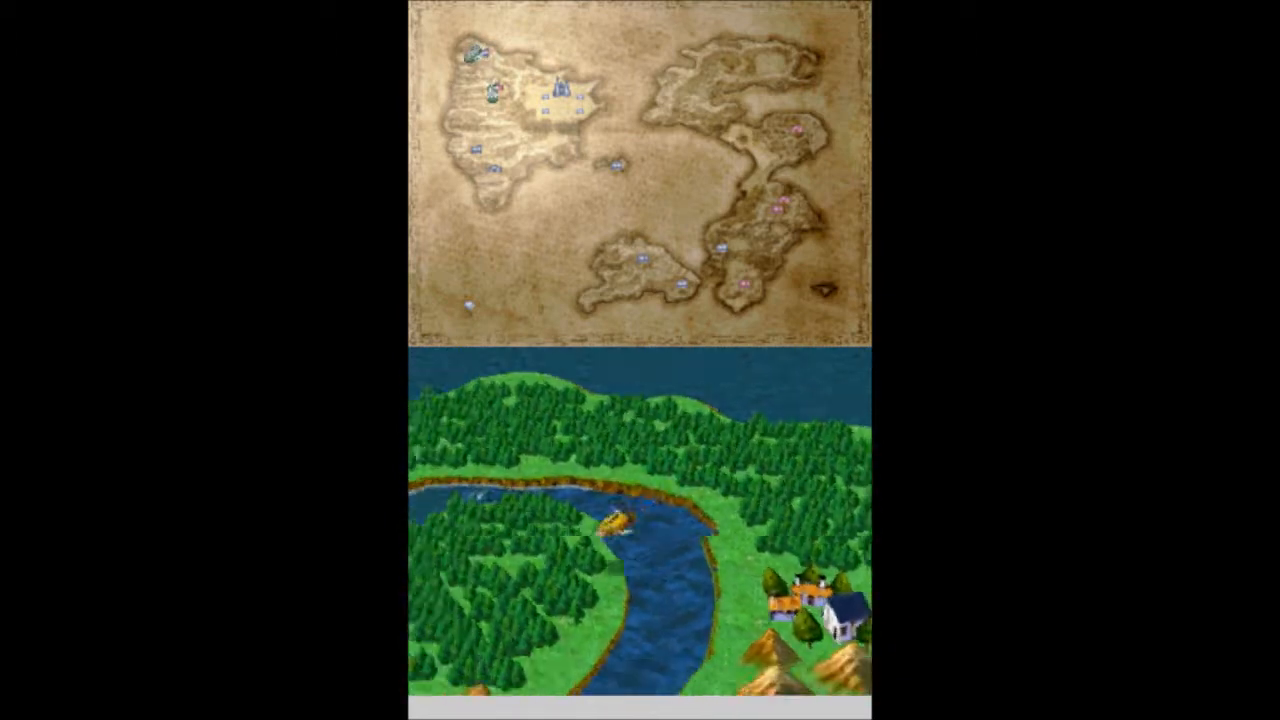
{"action": "key", "text": "Down"}
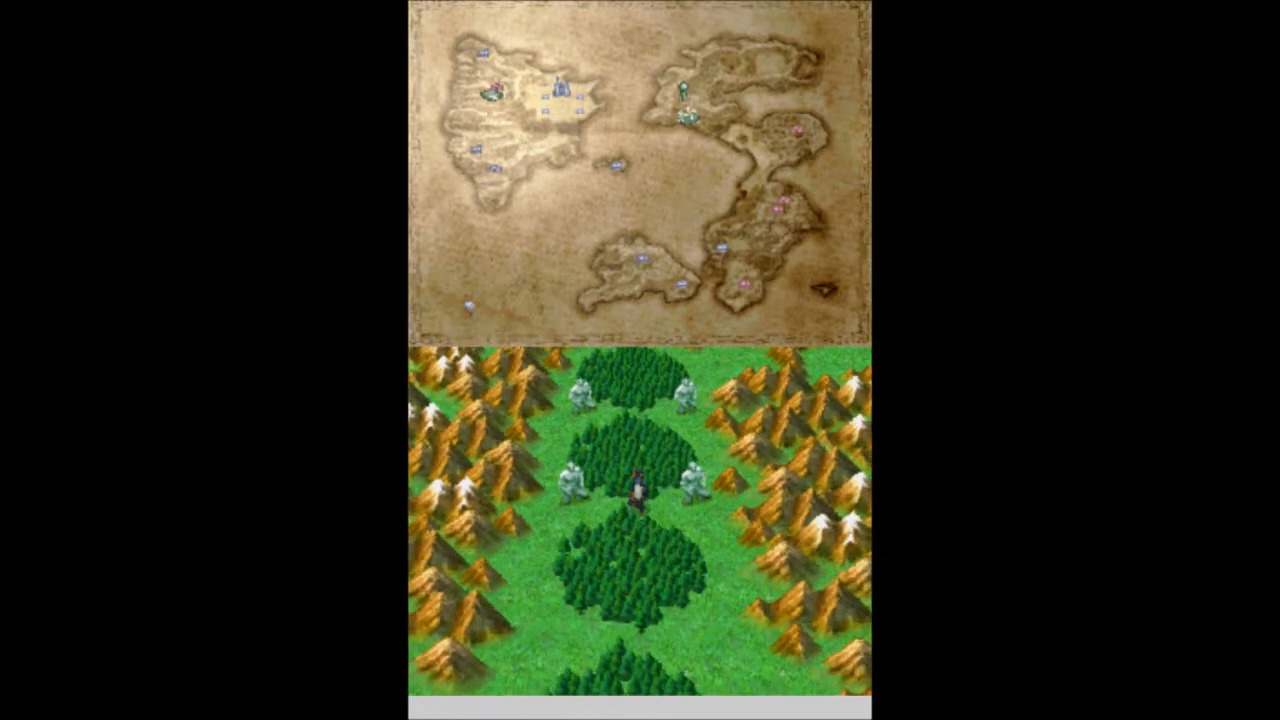
{"action": "key", "text": "Up"}
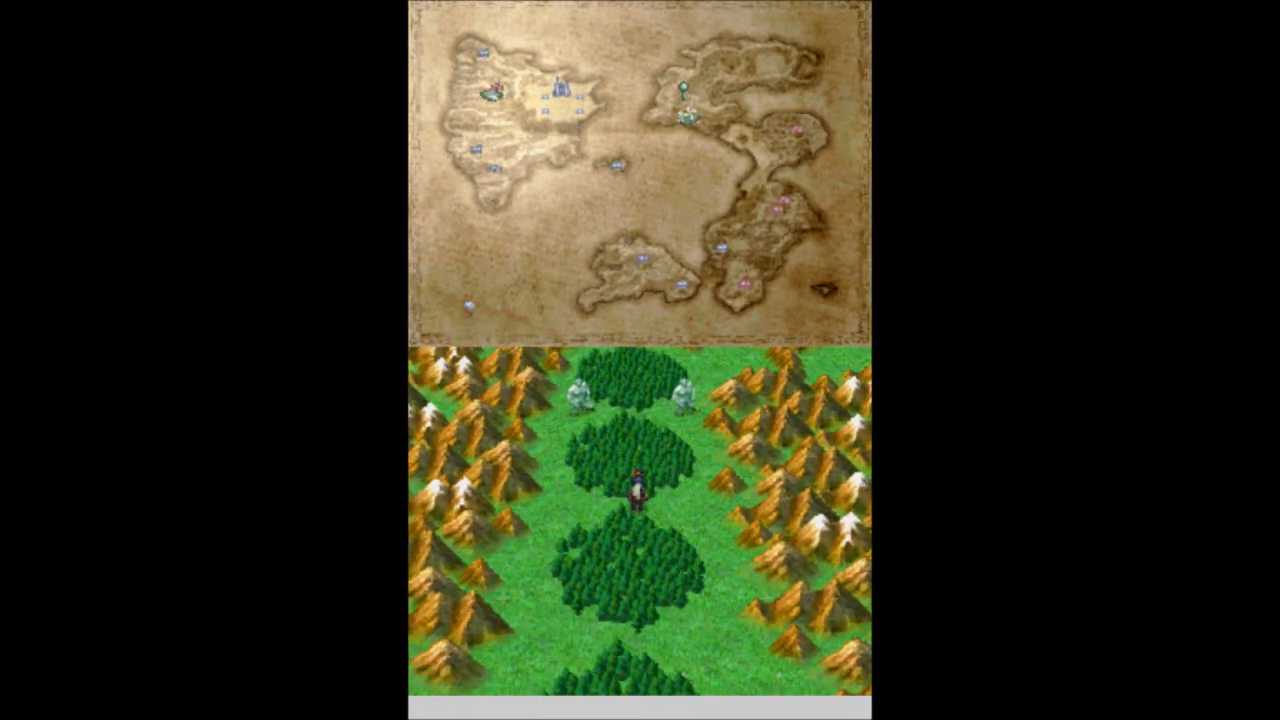